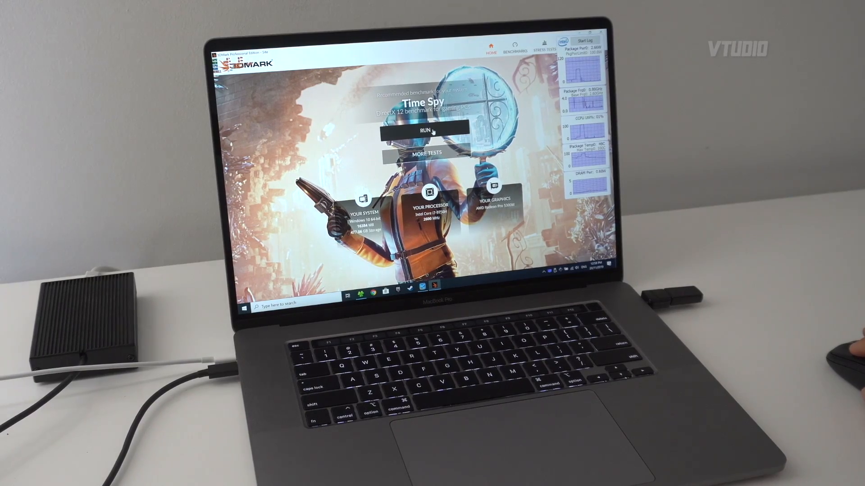
Start the Time Spy DirectX 12 benchmark from the 3DMark home screen
click(425, 131)
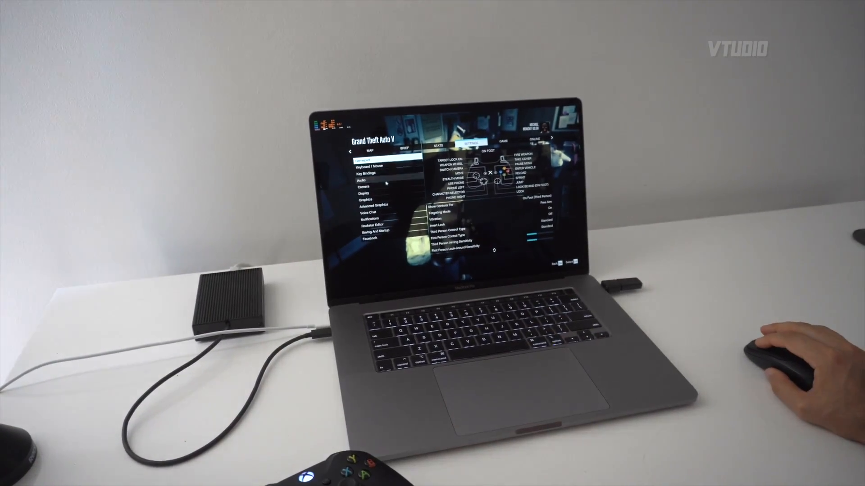
Show GTA V's Graphics settings with screen type, resolution and anti-aliasing options
click(363, 200)
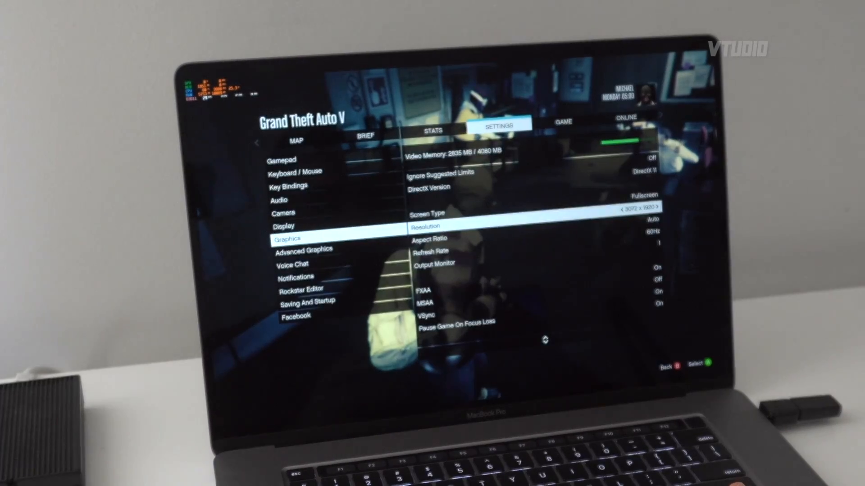
scroll(down, 3)
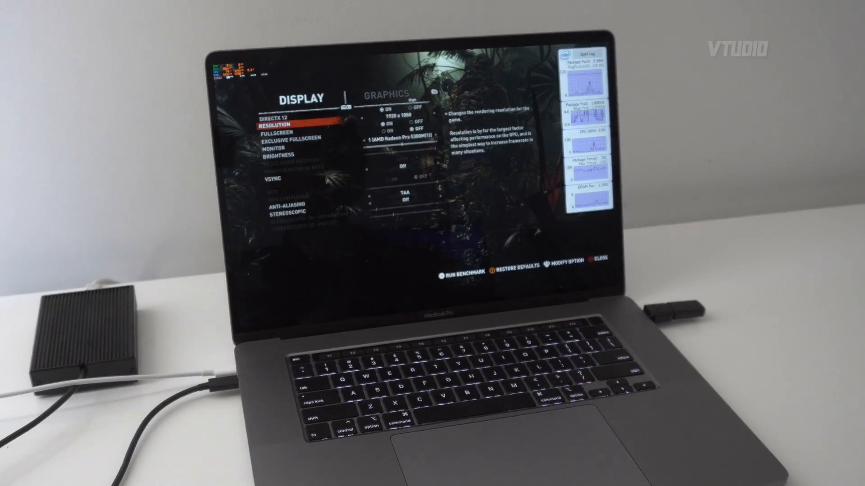
Show Shadow of the Tomb Raider's Display options with resolution 1920 x 1080 highlighted
click(403, 107)
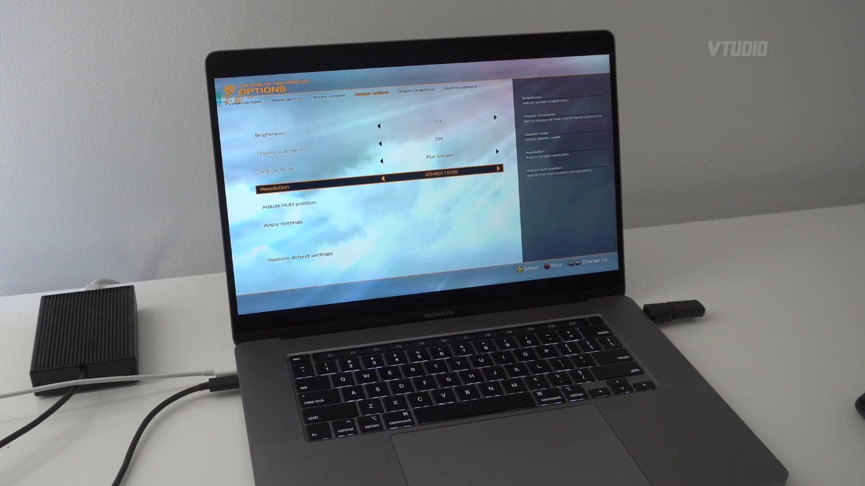
Show King of Fighters XIV display options with full-screen 2048x1536 resolution highlighted
click(369, 171)
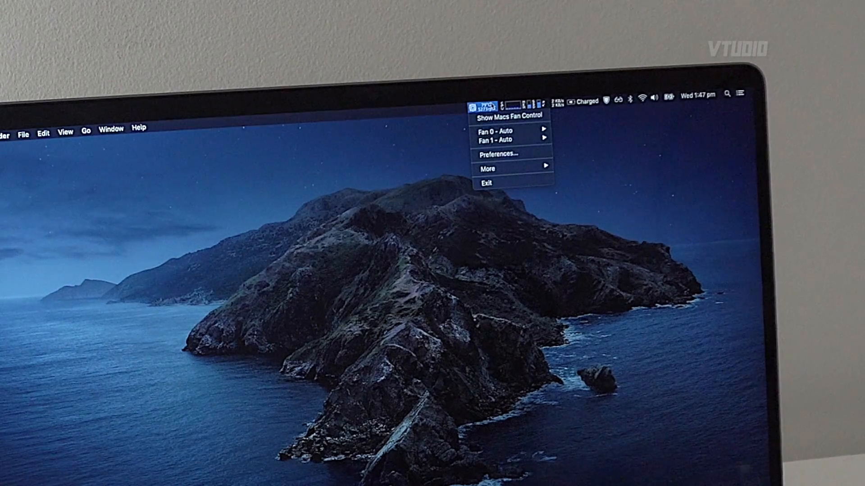
Show the Macs Fan Control menu-bar dropdown with both fans set to Auto
click(541, 336)
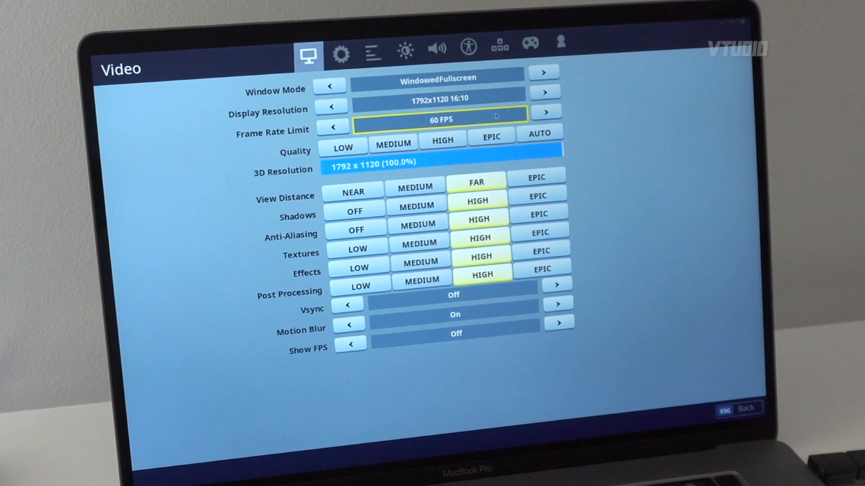
Set Fortnite video to fullscreen 3584x2240, unlimited frame rate and Epic quality, and keep the settings
click(545, 111)
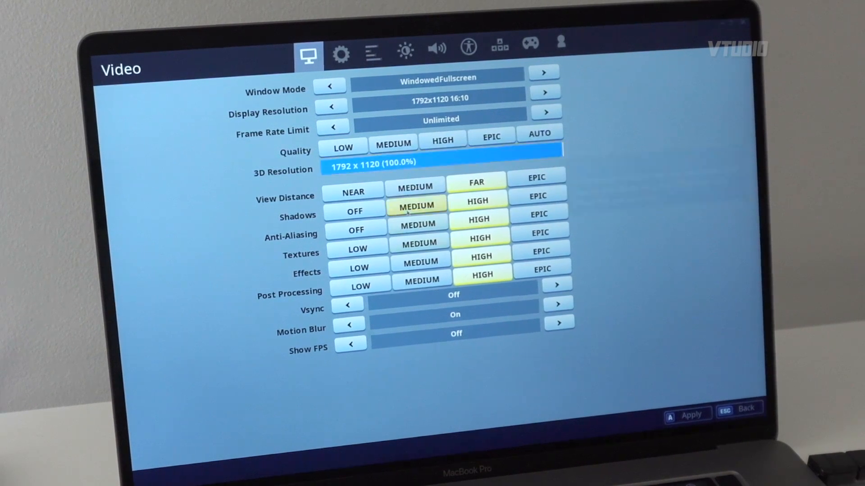
click(558, 323)
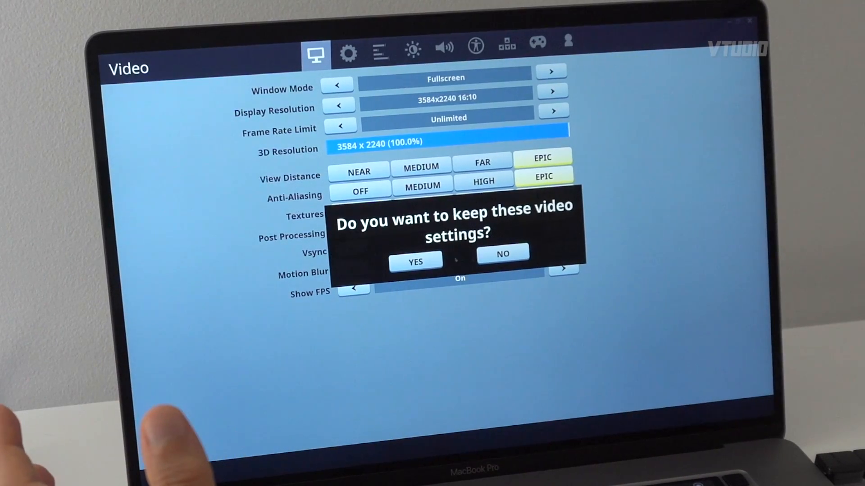
click(416, 262)
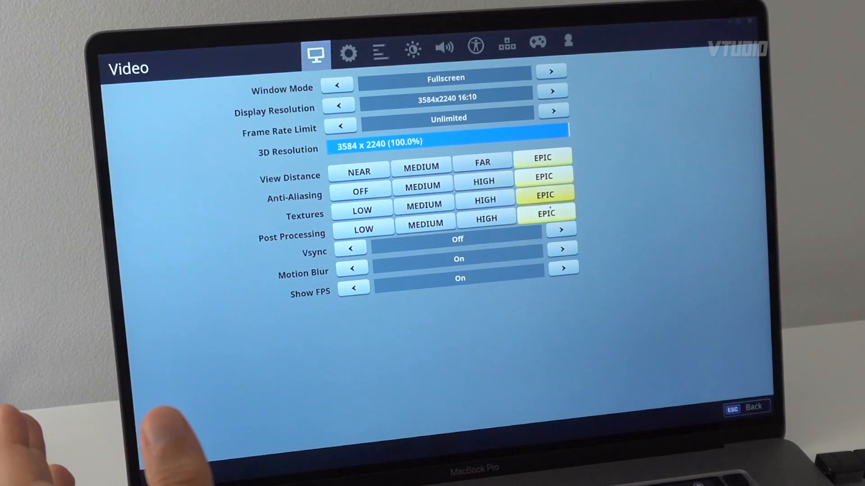